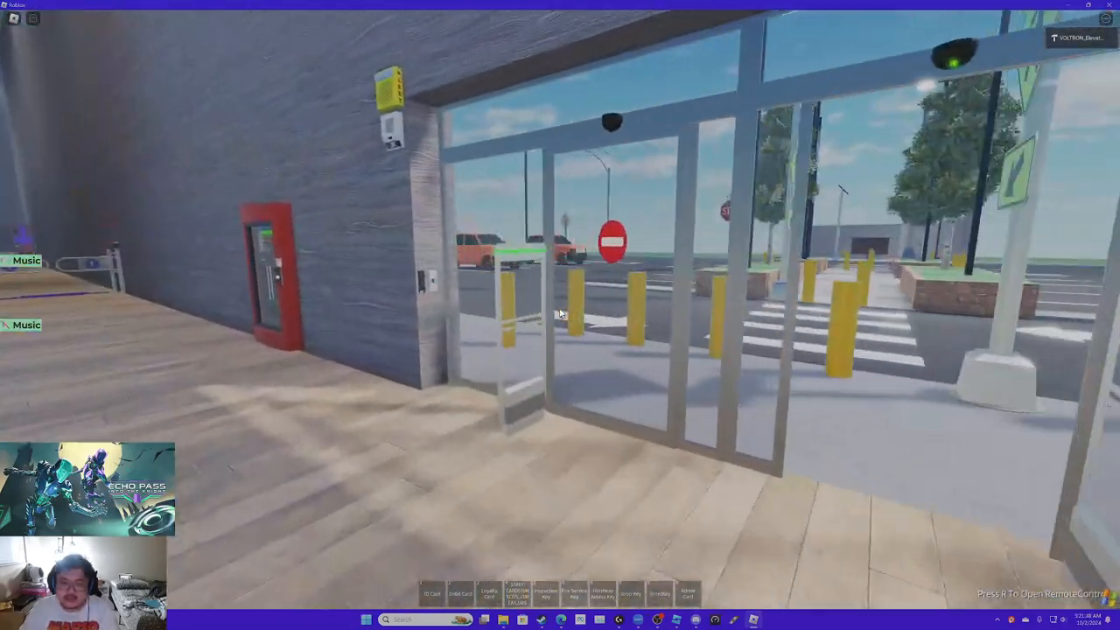
mouse_move(560, 315)
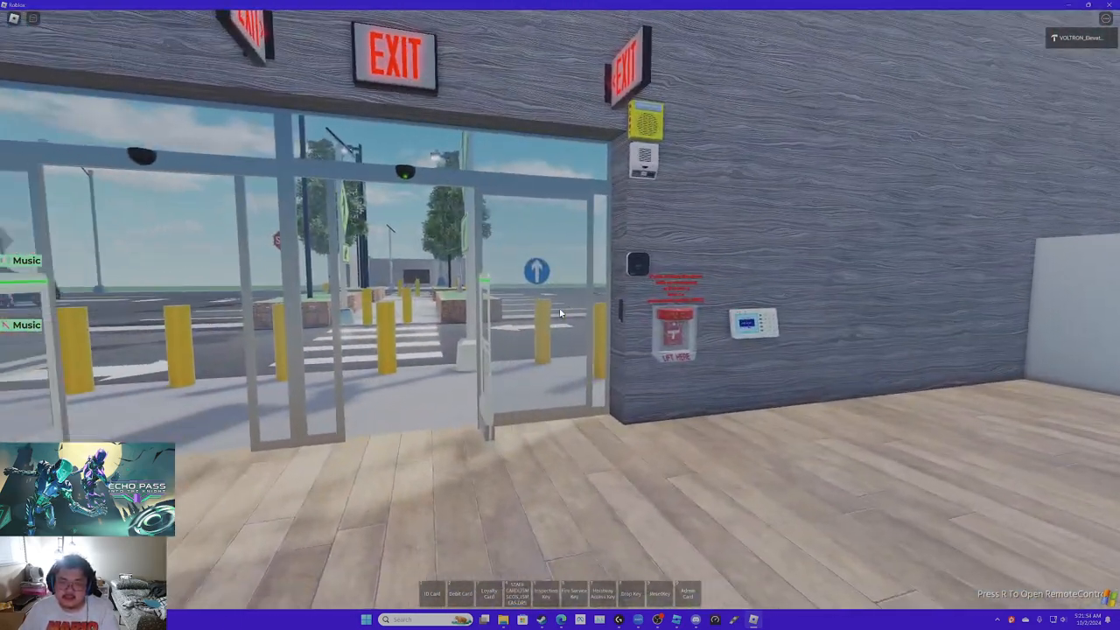
mouse_move(560, 315)
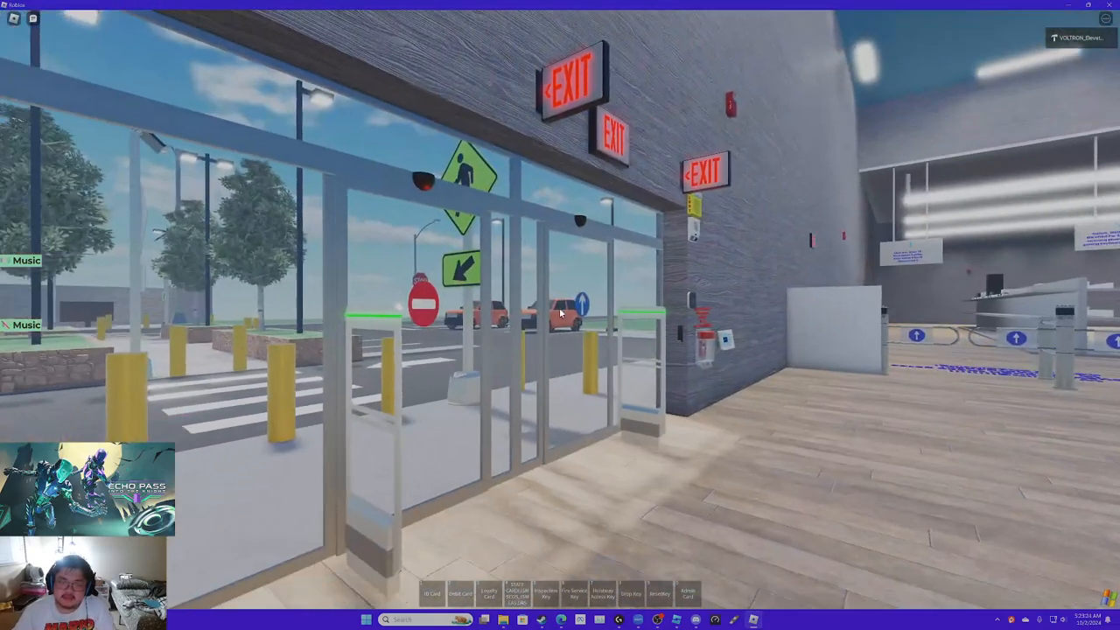
mouse_move(560, 315)
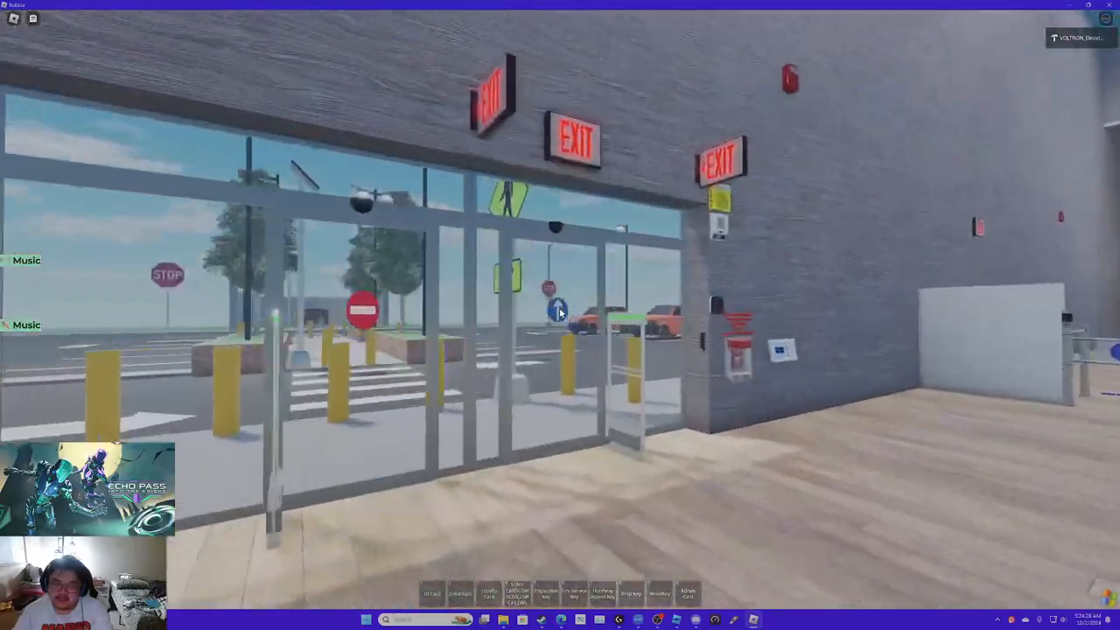
mouse_move(560, 315)
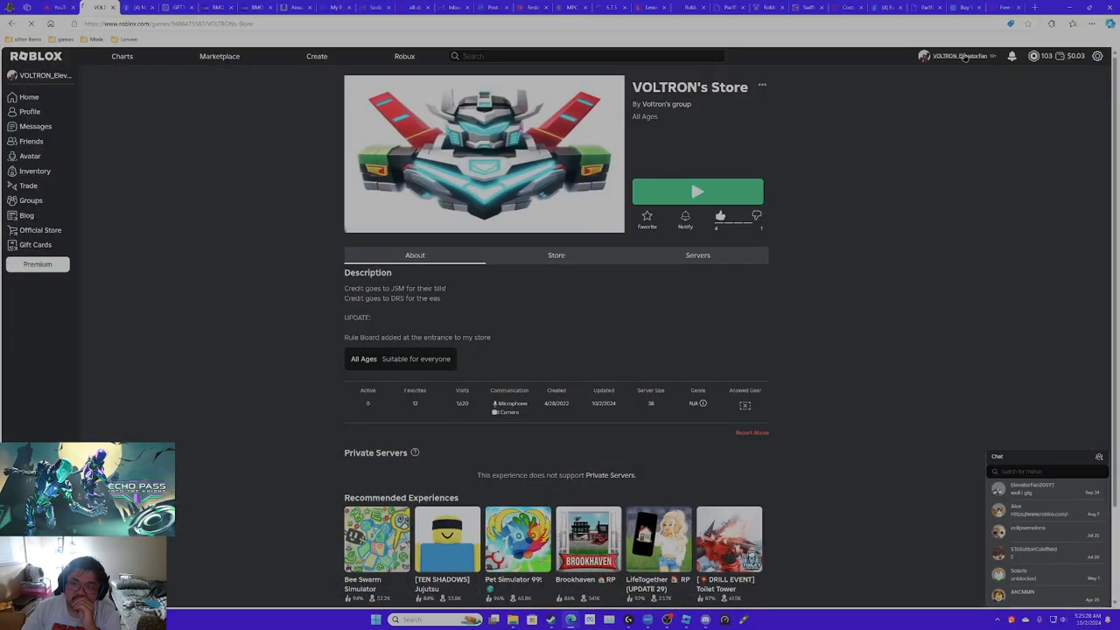
click(959, 54)
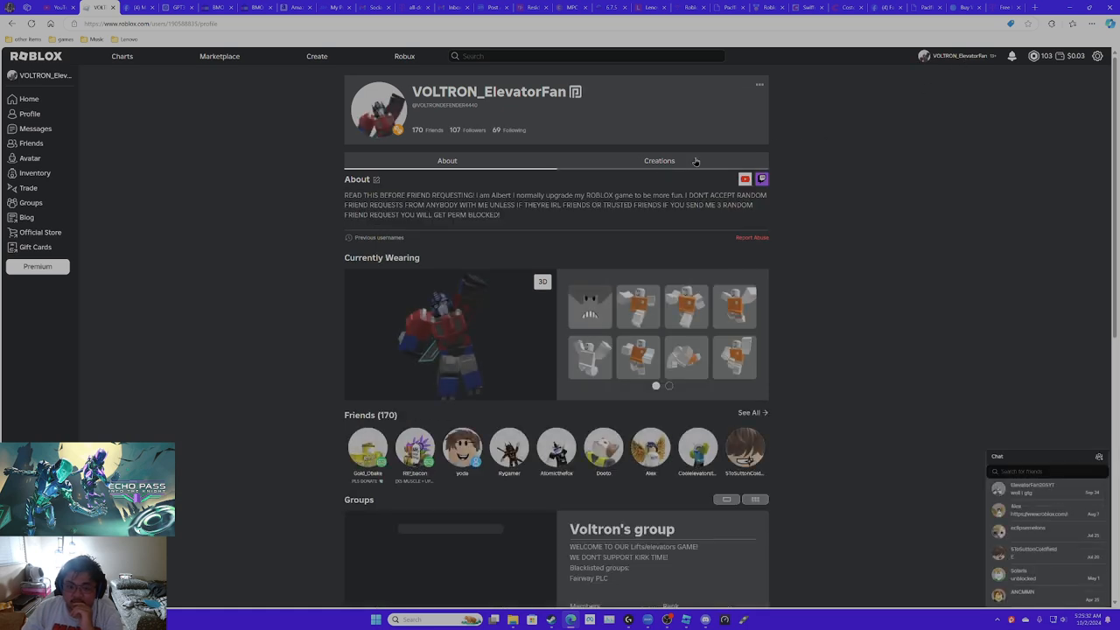
click(658, 161)
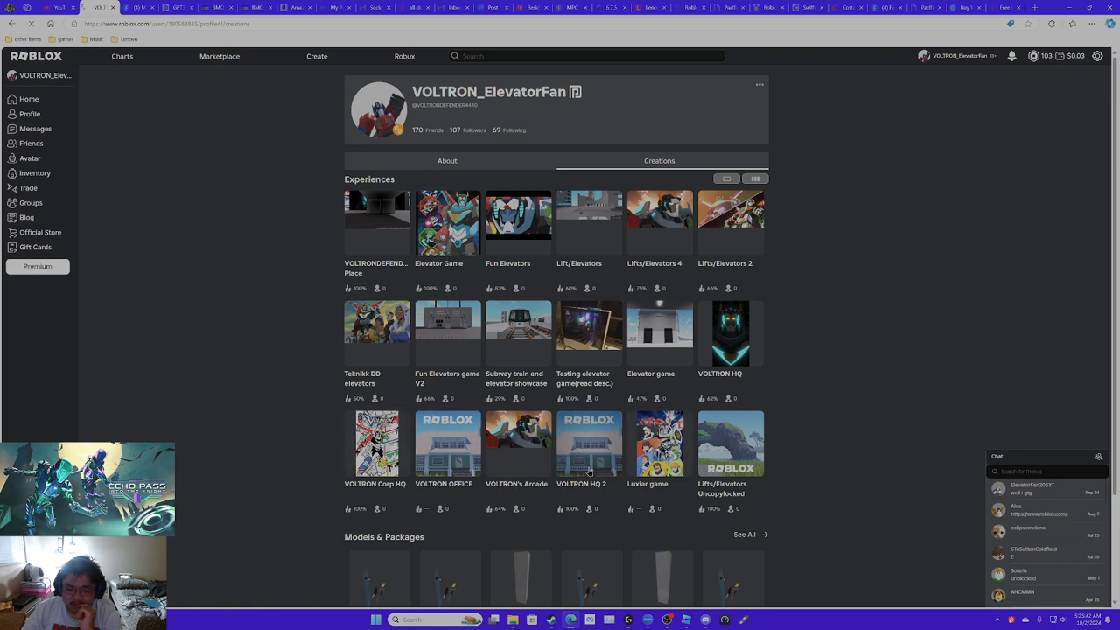
click(588, 445)
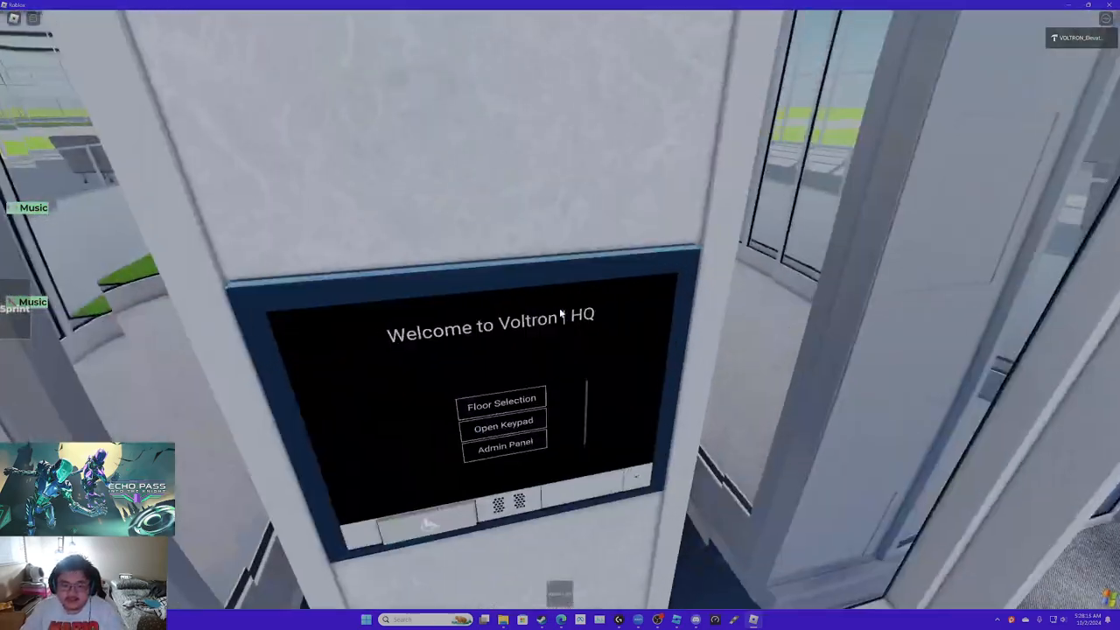
click(500, 399)
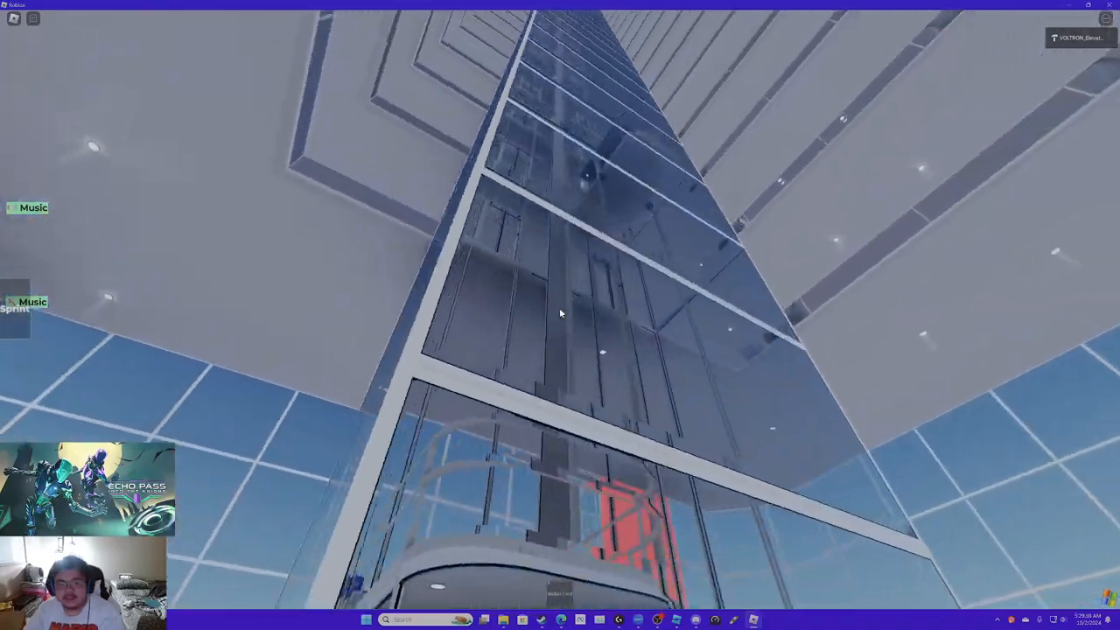
mouse_move(560, 313)
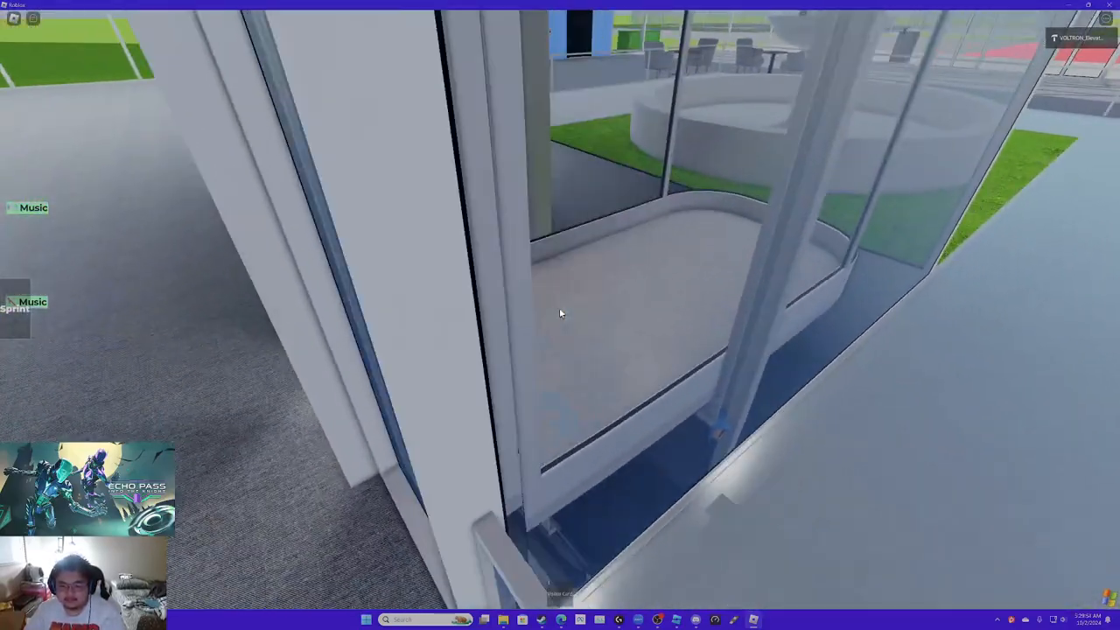
mouse_move(560, 315)
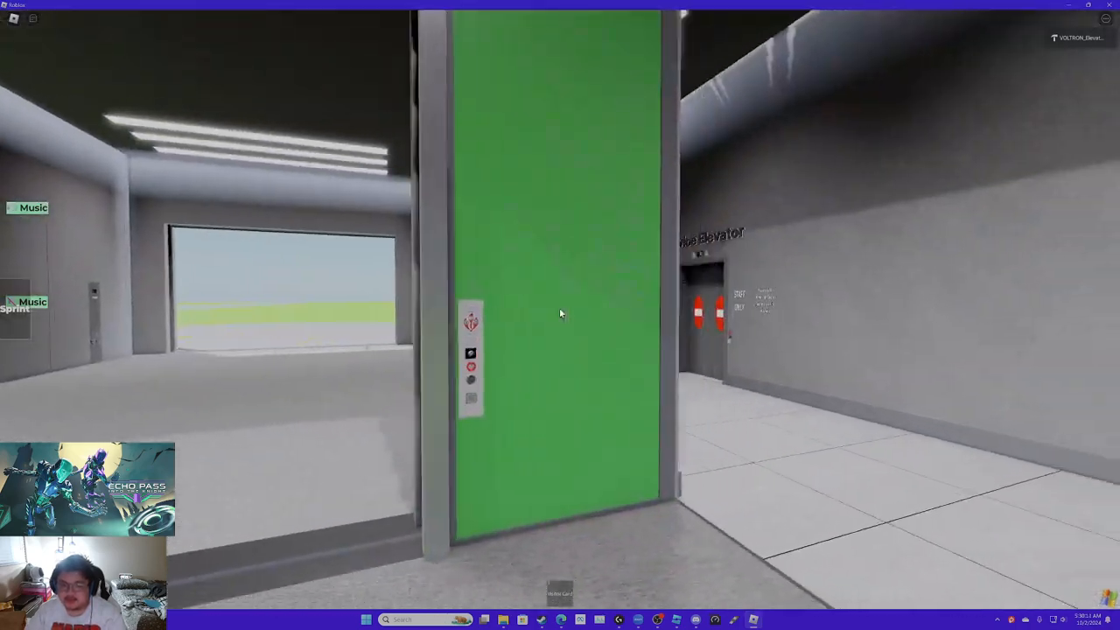
mouse_move(560, 313)
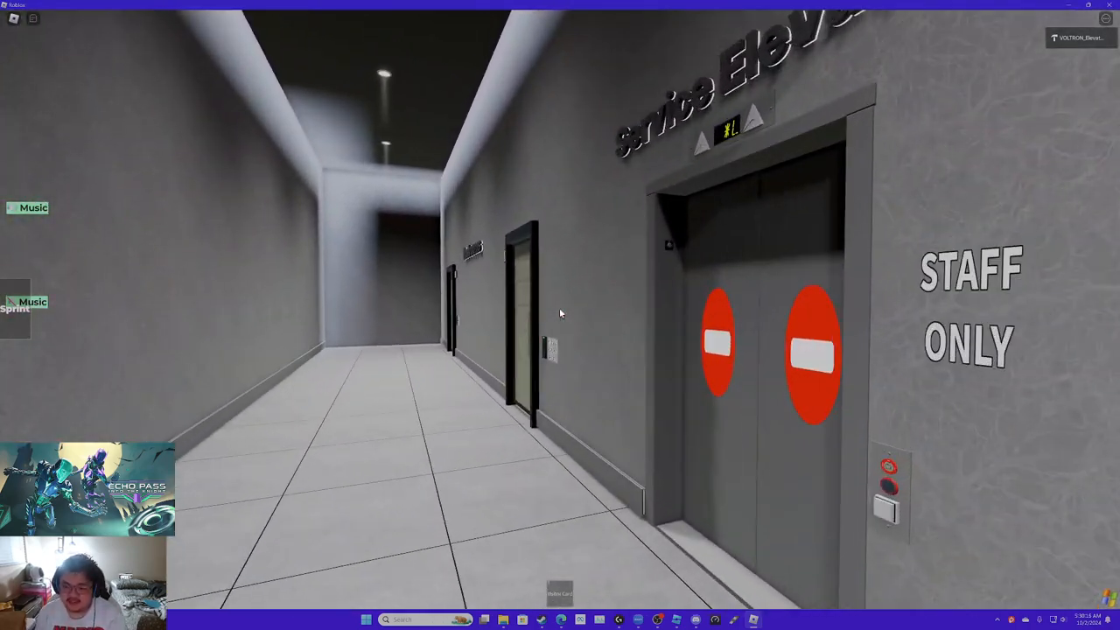